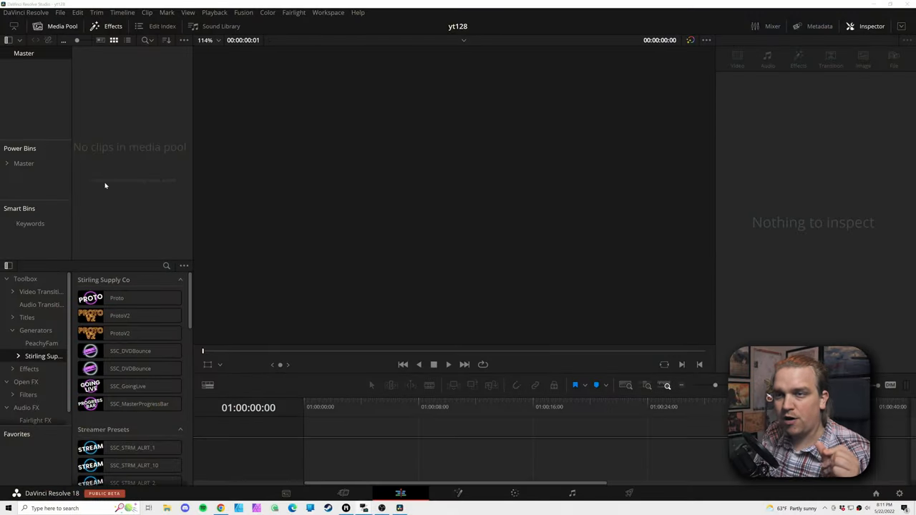
{"action": "mouse_move", "coordinate": [74, 202]}
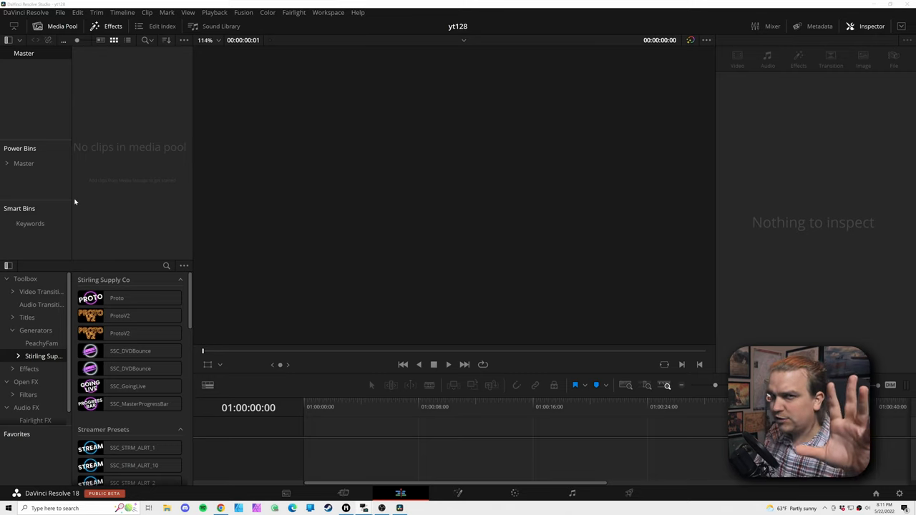
Add a ProtoV2 generator clip and give its ring a fiery orange preset with Master Noise Controls shown
{"action": "left_click", "coordinate": [120, 332]}
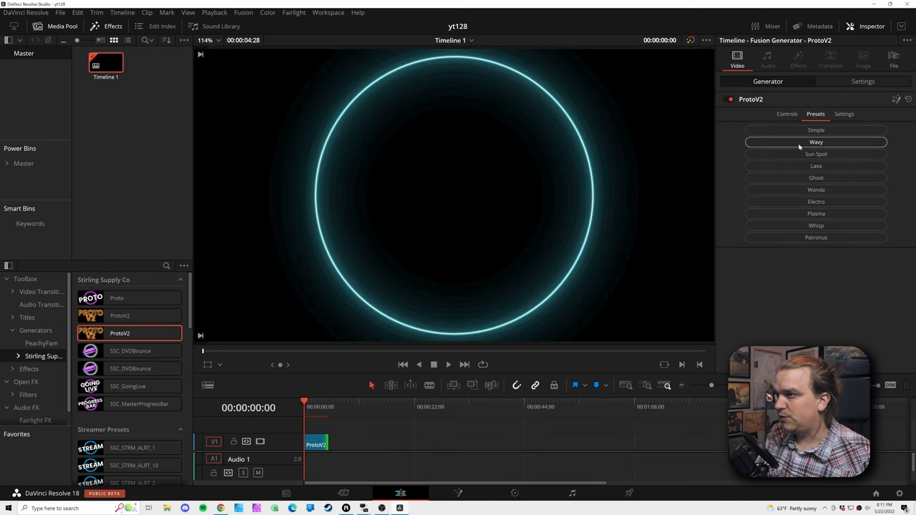
{"action": "left_click", "coordinate": [816, 155]}
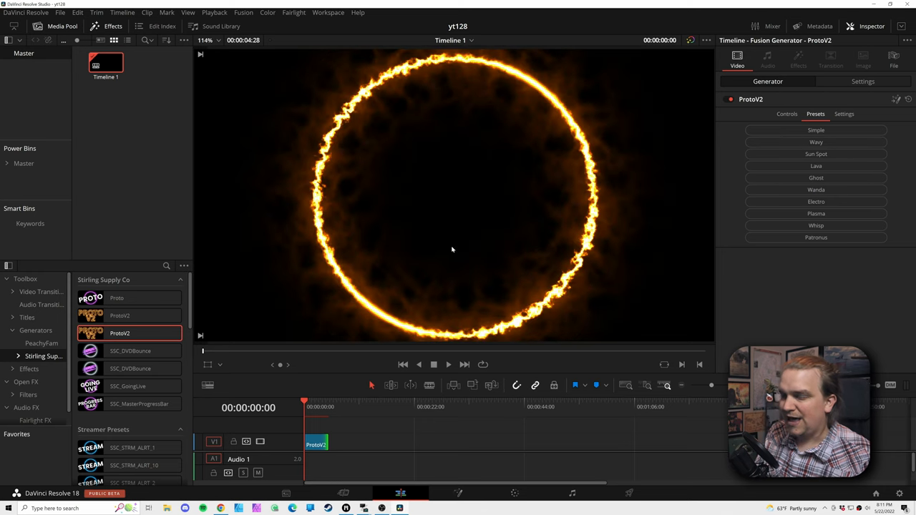
{"action": "left_click", "coordinate": [787, 114]}
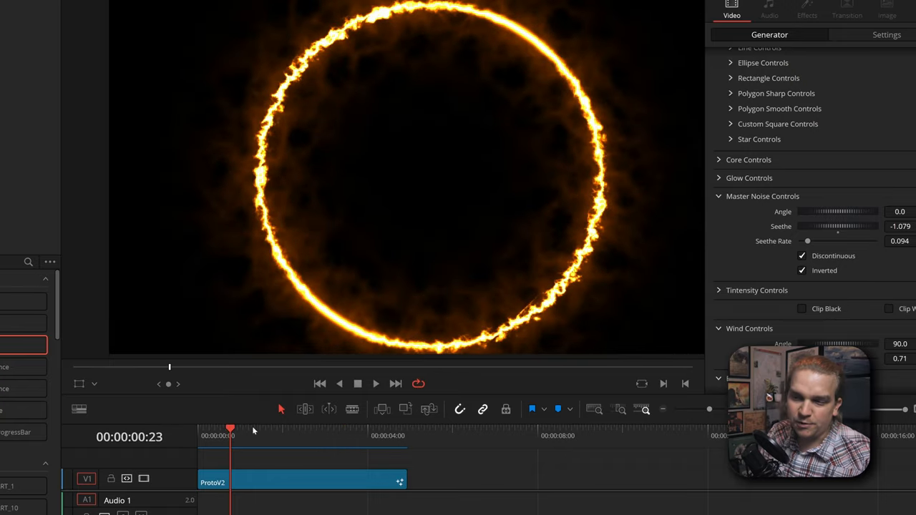
Split the fire-ring clip at its middle and swap the two halves on the timeline
{"action": "left_click_drag", "start_coordinate": [230, 426], "coordinate": [298, 427]}
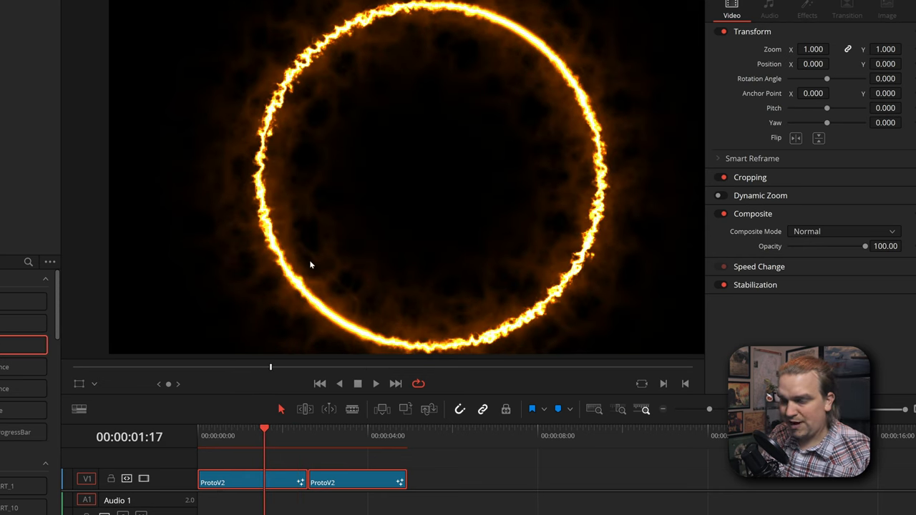
{"action": "left_click", "coordinate": [375, 383]}
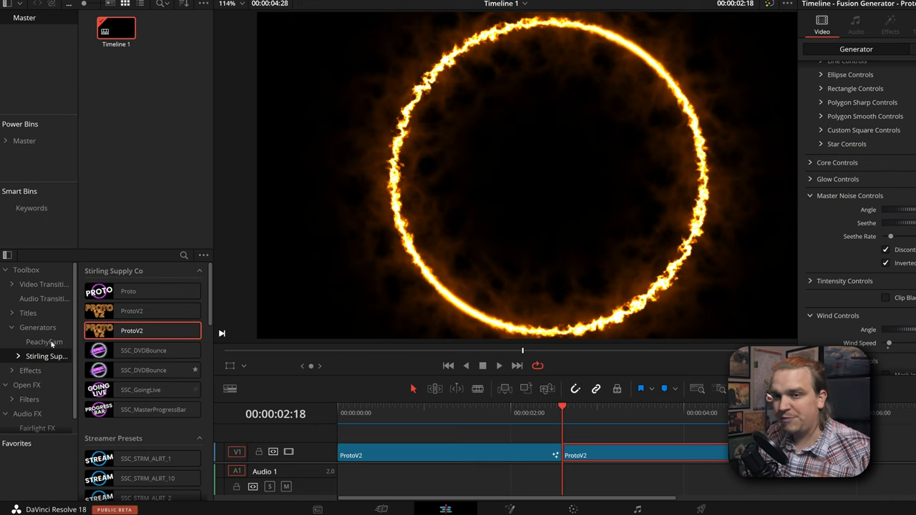
Join the two ProtoV2 clips with a Cross Dissolve and play the loop from the start to check it
{"action": "left_click", "coordinate": [43, 284]}
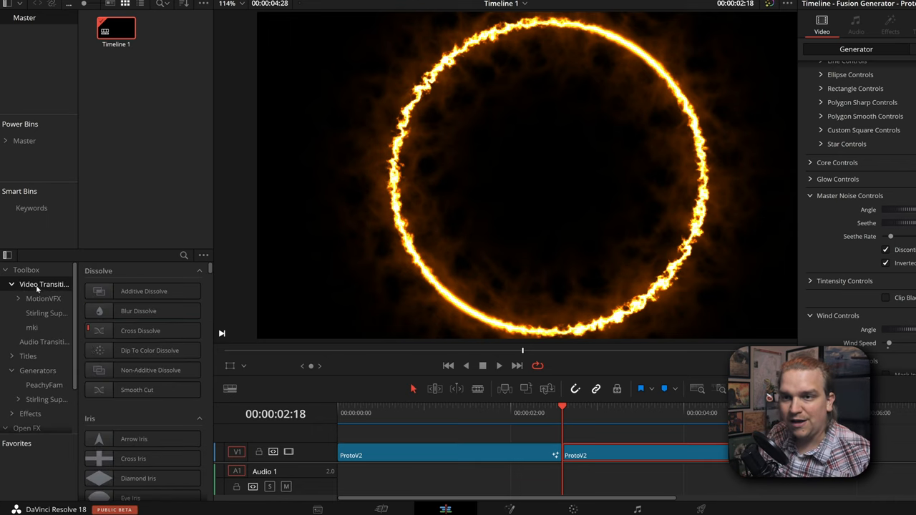
{"action": "left_click_drag", "start_coordinate": [140, 330], "coordinate": [561, 455]}
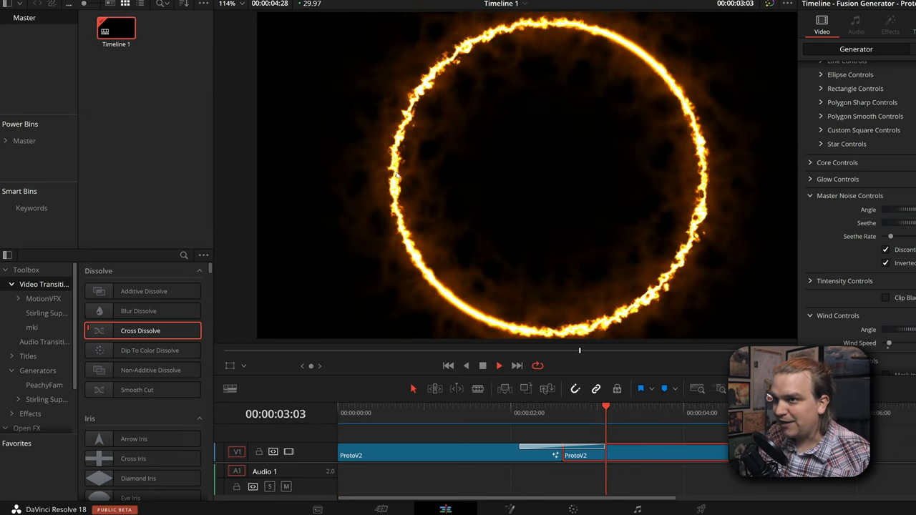
{"action": "left_click", "coordinate": [351, 412]}
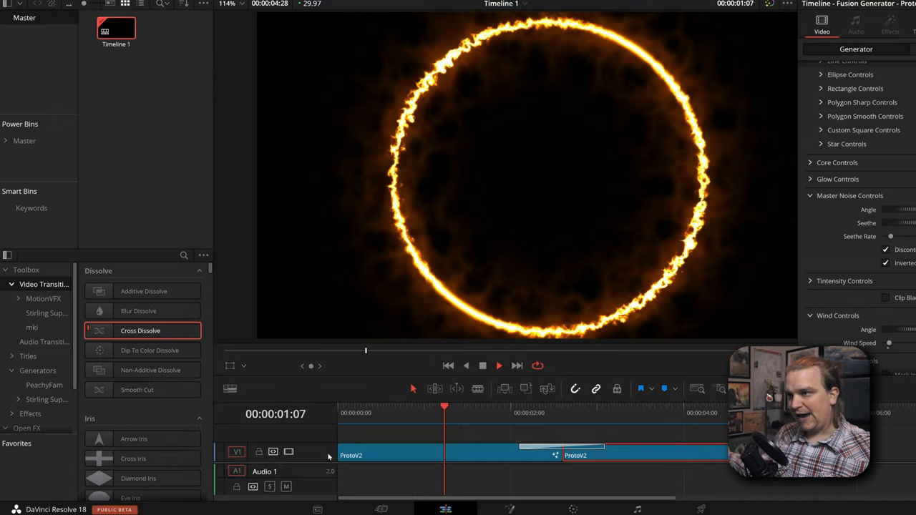
{"action": "left_click", "coordinate": [349, 412]}
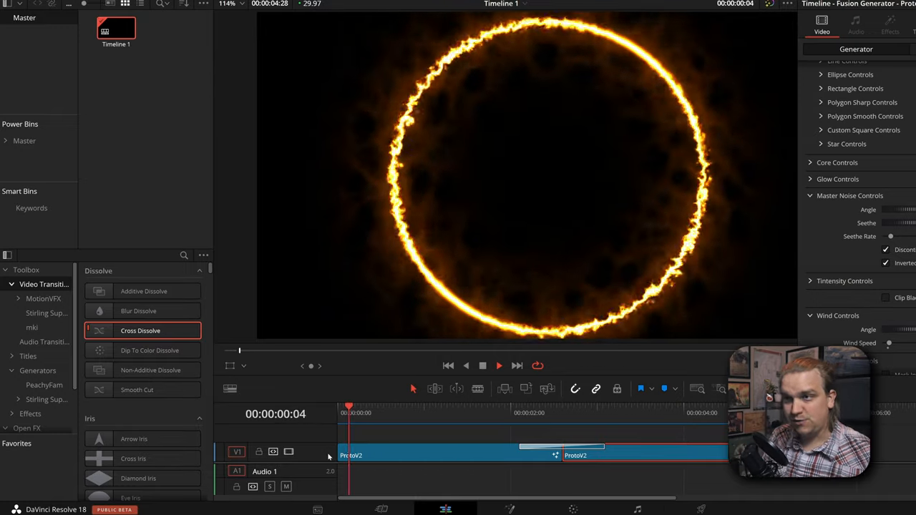
{"action": "left_click", "coordinate": [520, 412]}
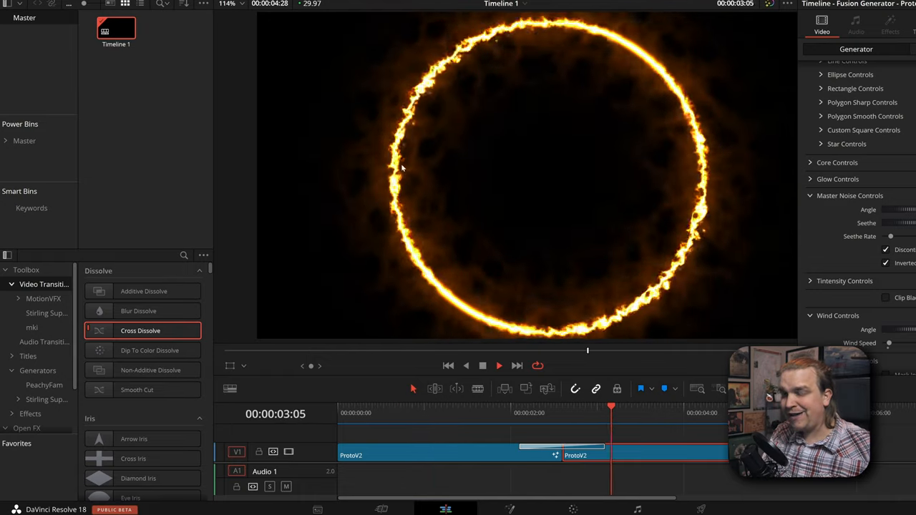
Switch the ring to the Plasma preset and replay the purple electric version
{"action": "left_click", "coordinate": [404, 412]}
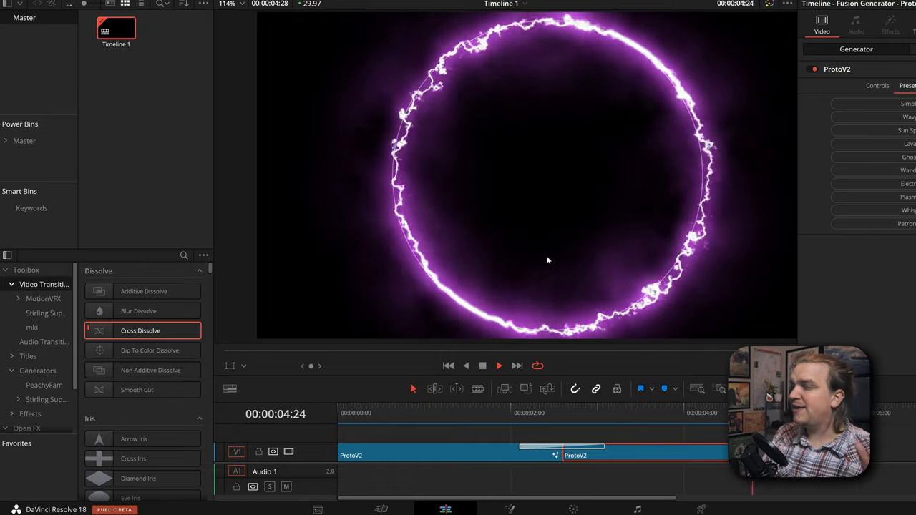
{"action": "left_click", "coordinate": [496, 412]}
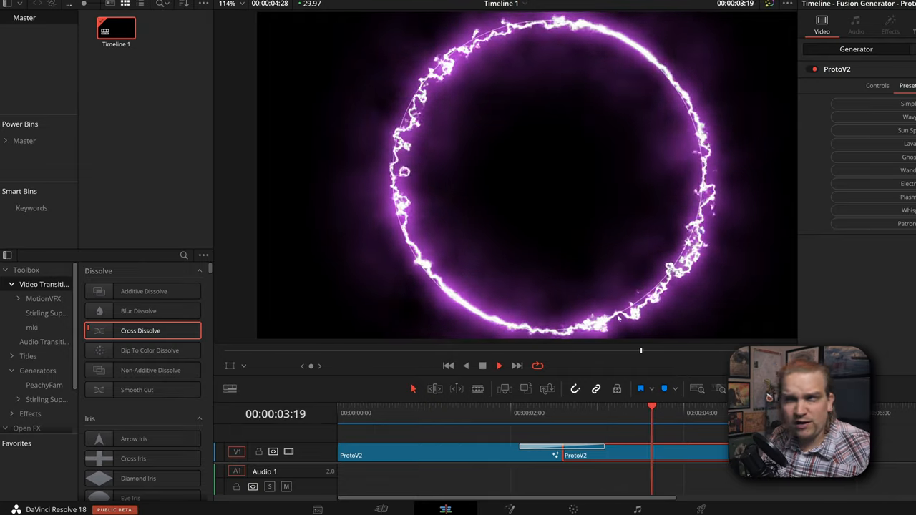
{"action": "left_click", "coordinate": [398, 412]}
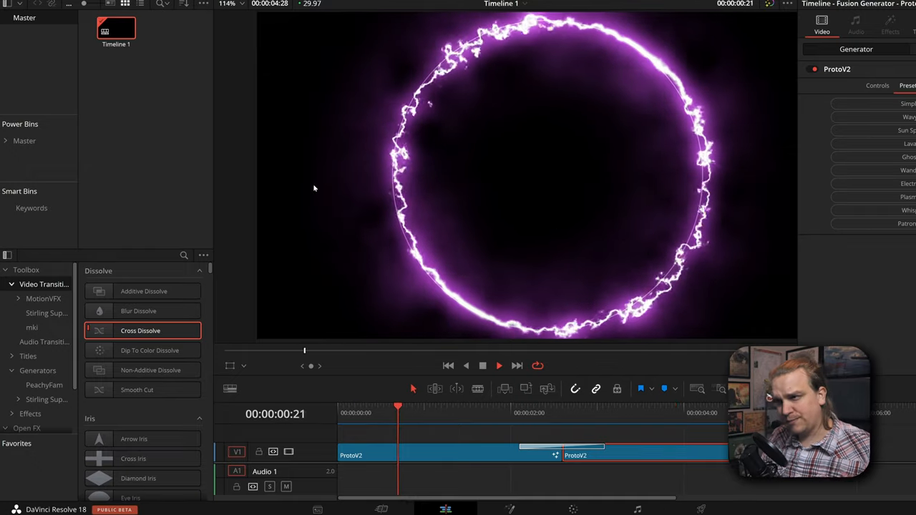